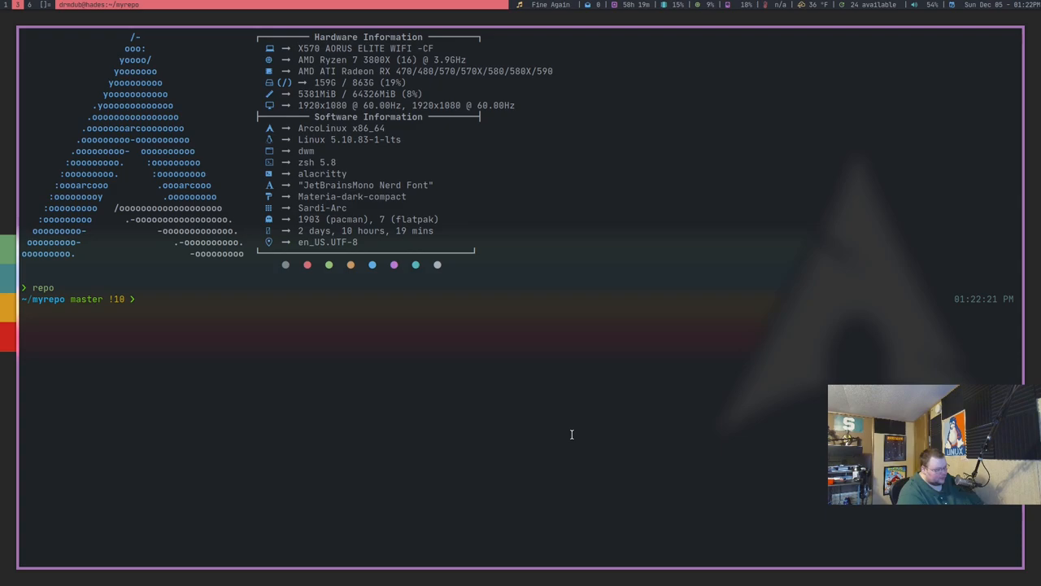
# Step: Enter the qutebrowser folder and edit config.py in Vim (v config.py)
pyautogui.write('vd g')
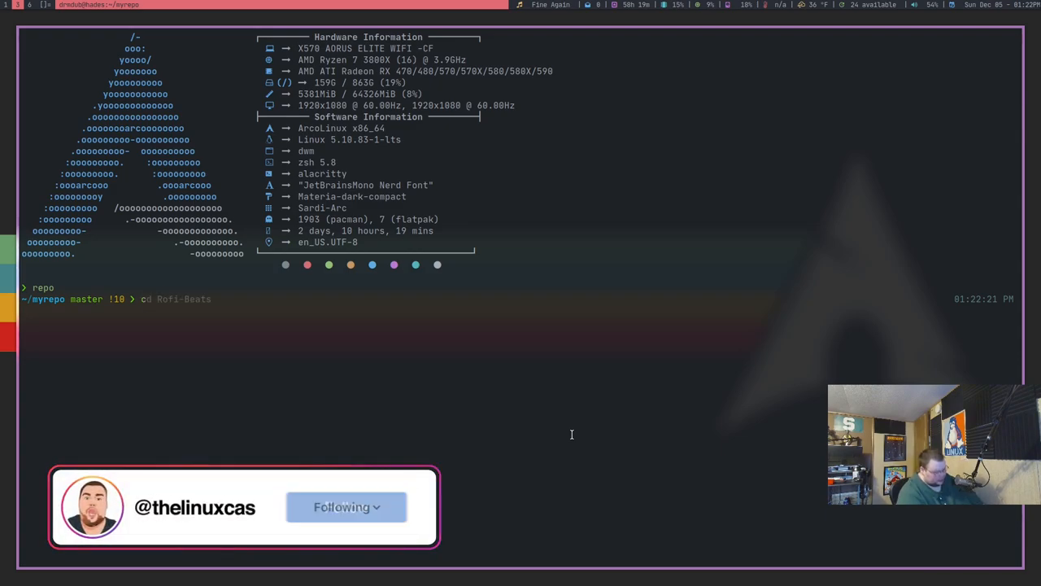
pyautogui.write('qutebrowser')
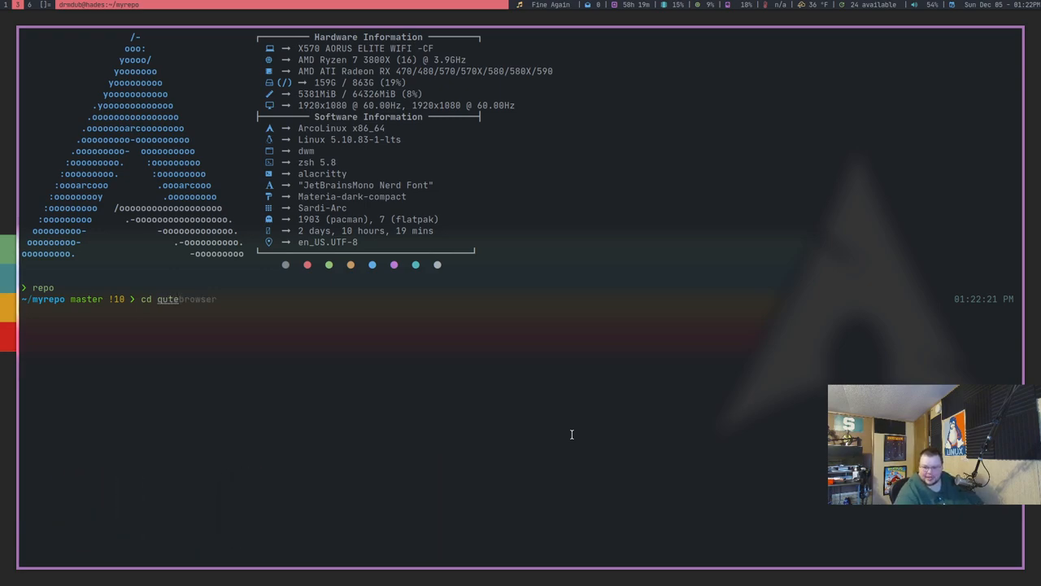
pyautogui.press('Return')
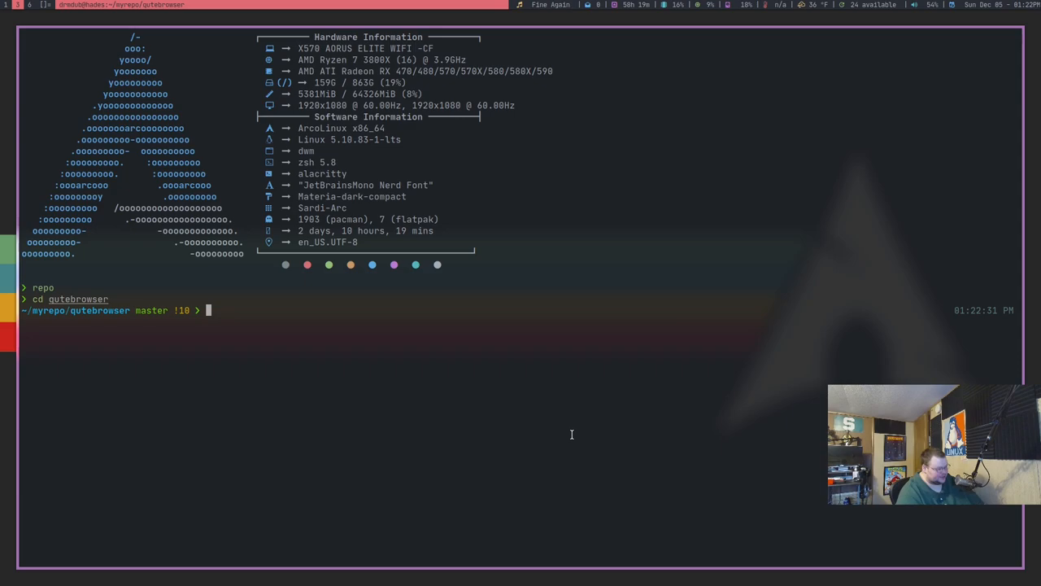
pyautogui.write('v config.py')
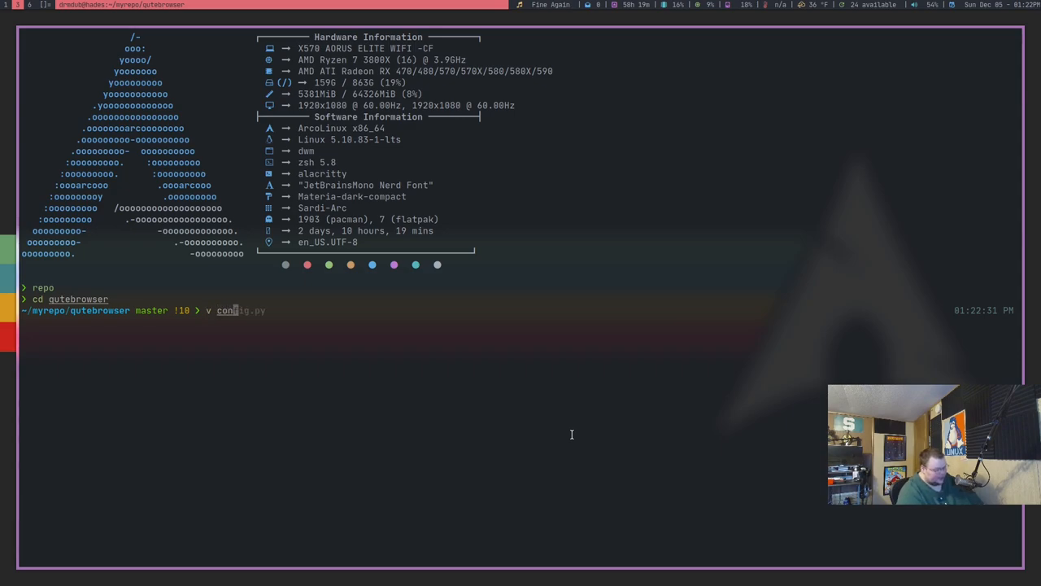
pyautogui.press('Return')
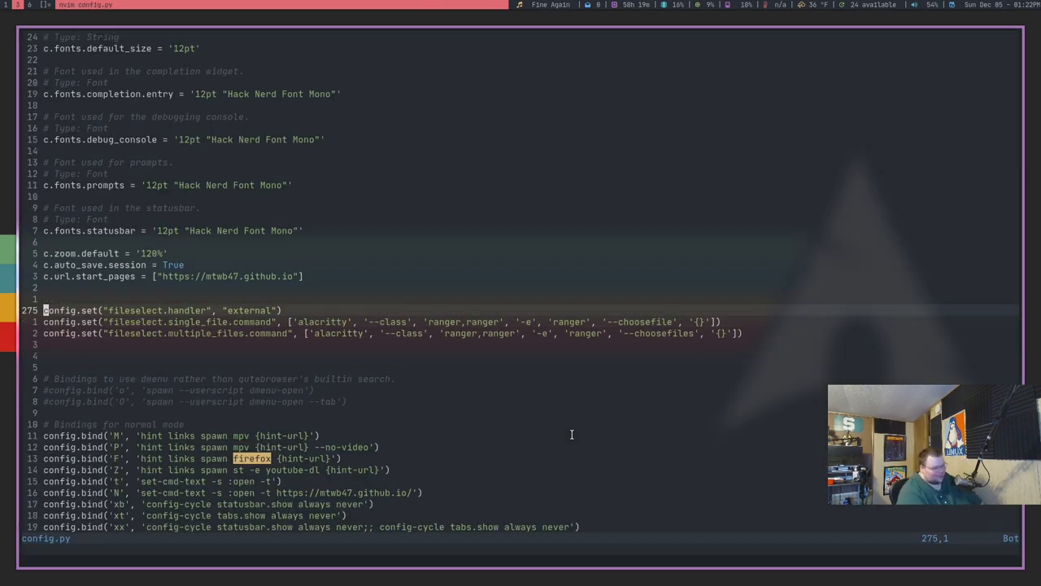
# Step: On Reddit, start a new Image & Video post and choose Upload so the Ranger file picker appears
pyautogui.press('Up')
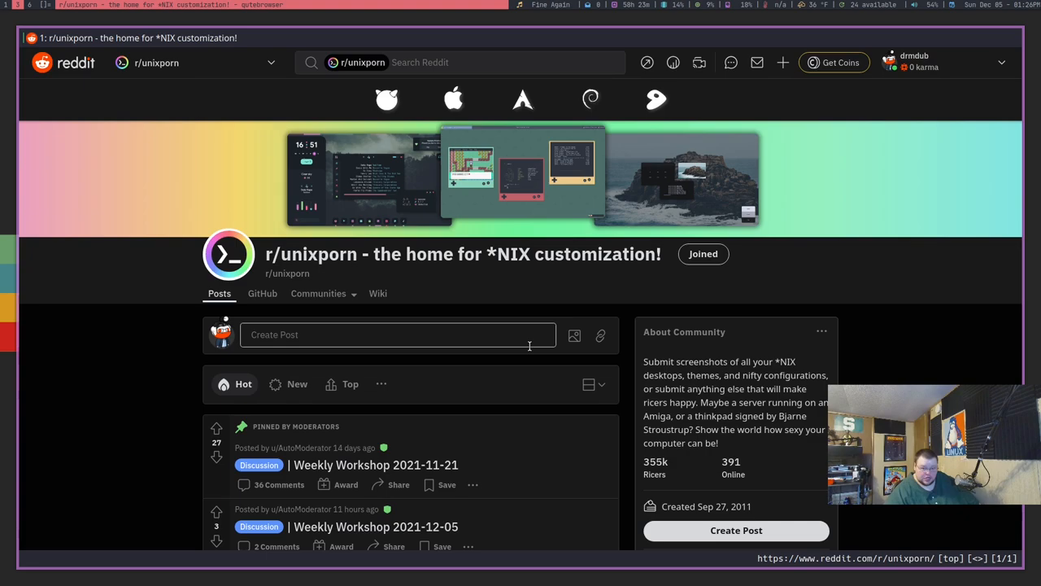
pyautogui.click(397, 336)
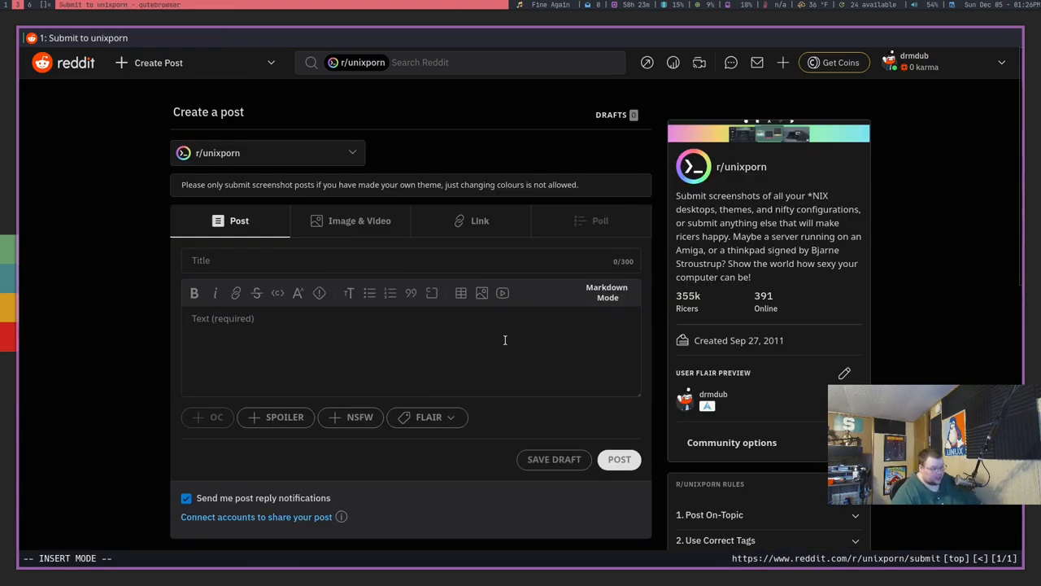
pyautogui.click(358, 221)
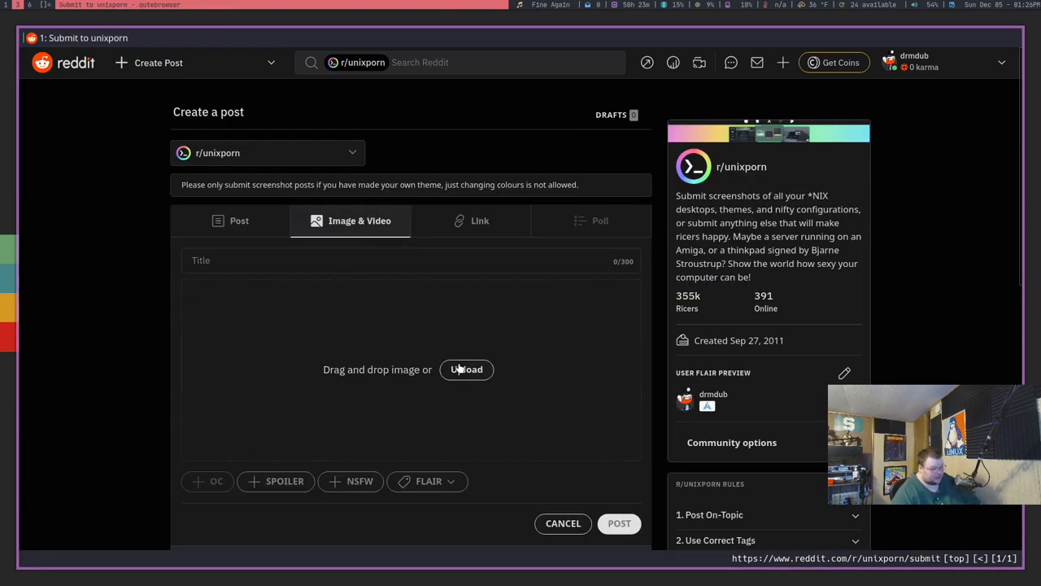
pyautogui.click(466, 368)
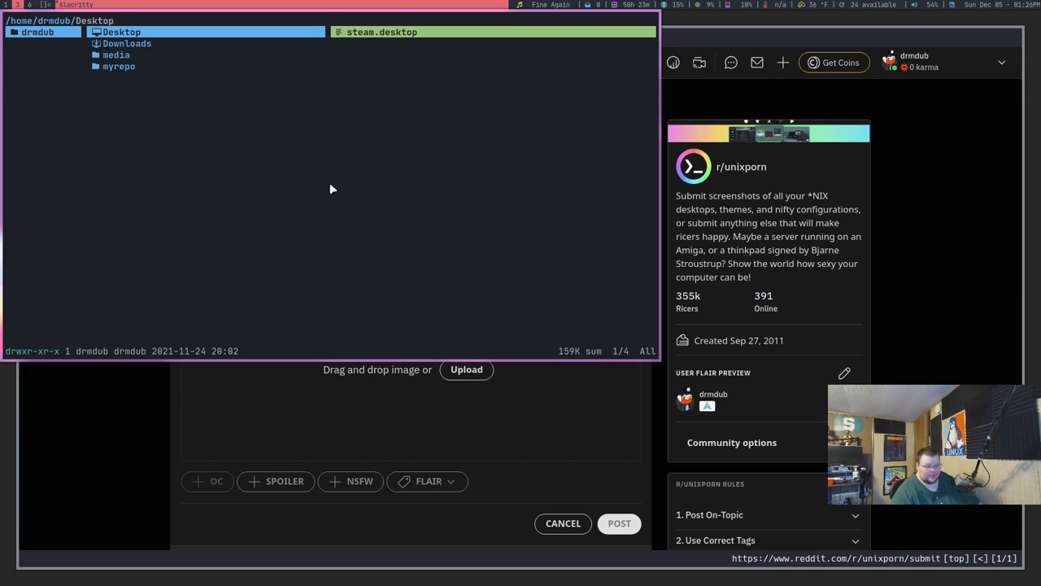